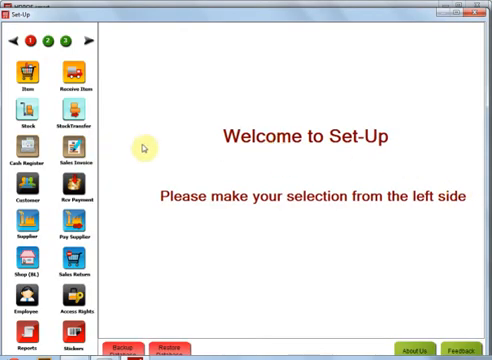
# Step: Open the Cash Register manager from the Set-Up left panel
pyautogui.click(24, 148)
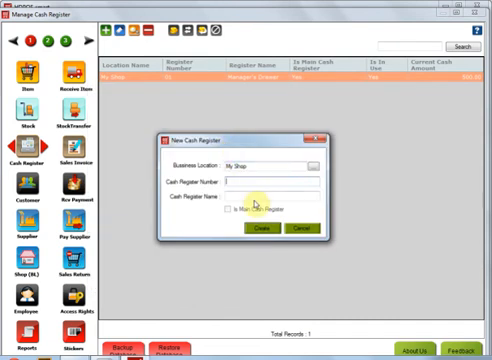
# Step: Create non-main cash register 02 named 'Front Desk' for My Shop
pyautogui.write('02')
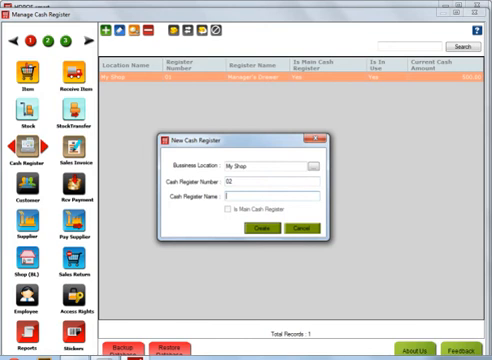
pyautogui.write('R')
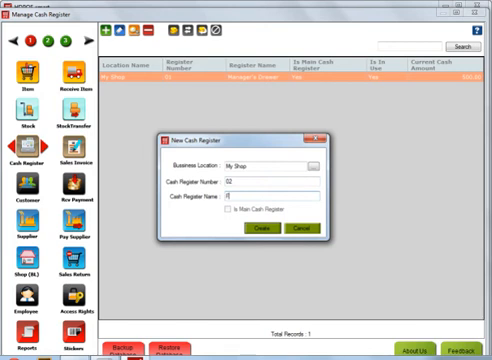
pyautogui.write('Front Desk')
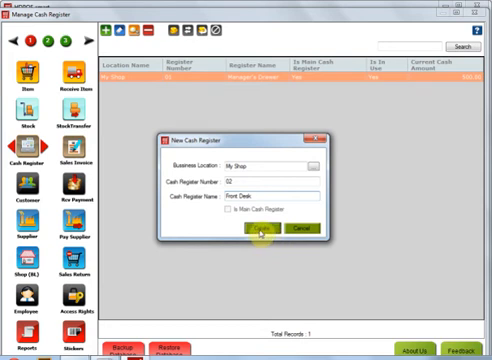
pyautogui.click(256, 234)
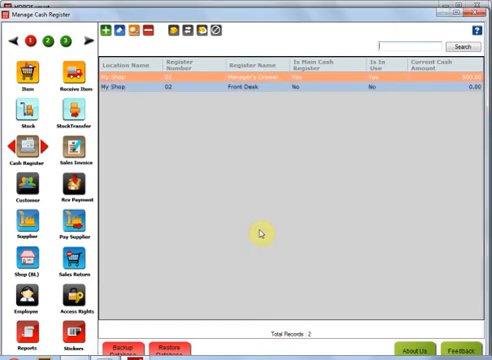
pyautogui.moveTo(247, 93)
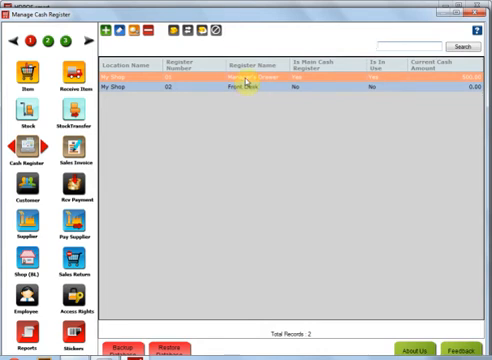
# Step: Show the Front Desk register's amount details, listing zero cash, cheques and card slips
pyautogui.click(245, 92)
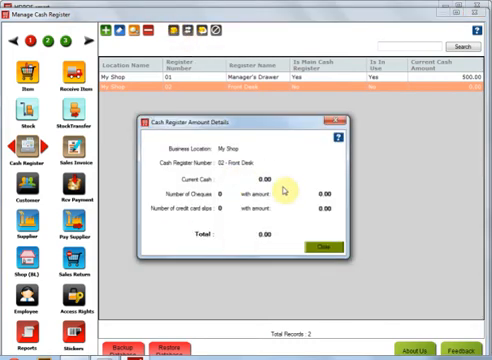
pyautogui.moveTo(247, 215)
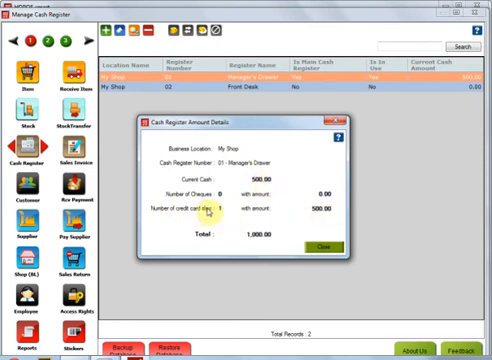
pyautogui.moveTo(287, 241)
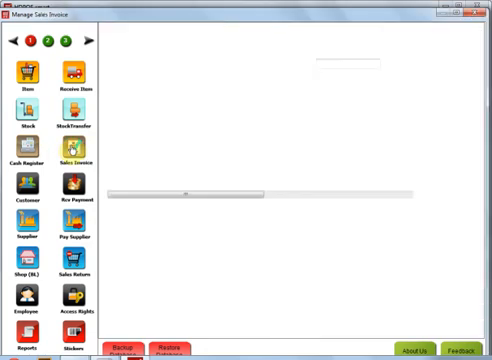
# Step: Return to the cash register list showing Manager's Drawer and Front Desk
pyautogui.click(63, 160)
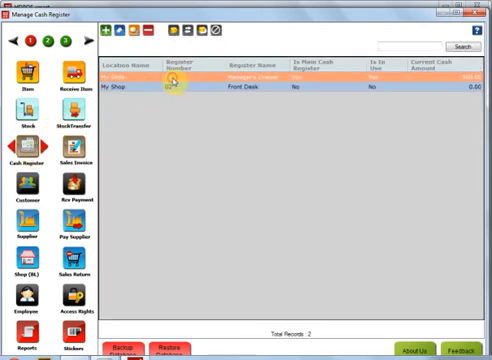
# Step: Launch billing on register 02 - Front Desk, opening invoice My-I000000003
pyautogui.click(175, 91)
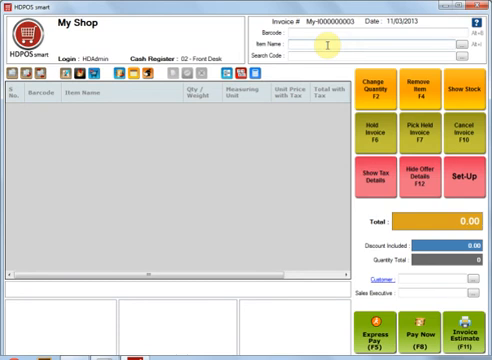
# Step: Bill one Designer Shirt for 500, accept the stock warning, and pay
pyautogui.write('Designer Shirt')
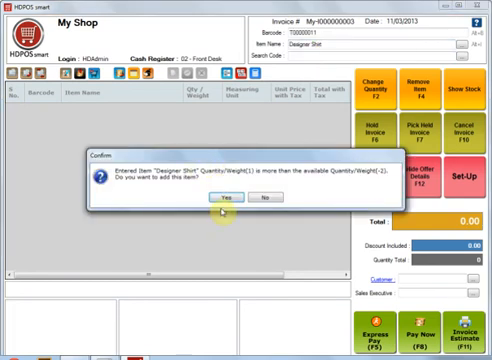
pyautogui.click(224, 197)
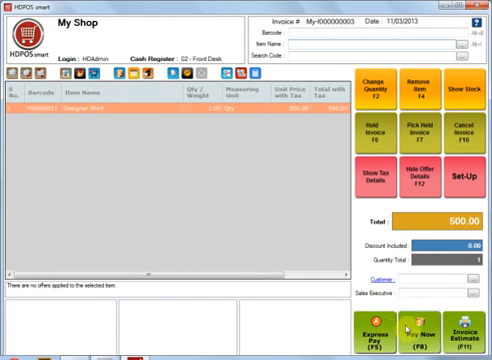
pyautogui.click(443, 331)
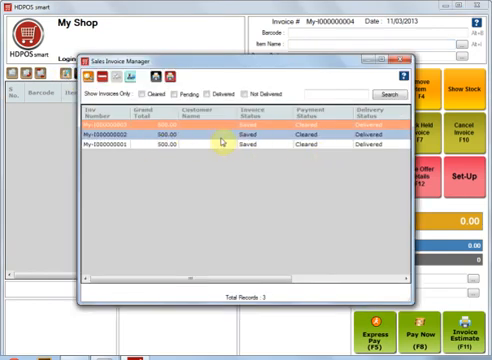
pyautogui.moveTo(120, 127)
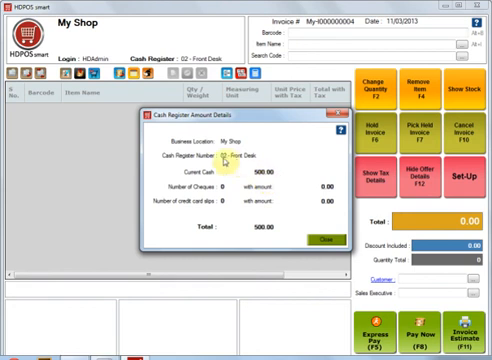
pyautogui.moveTo(245, 173)
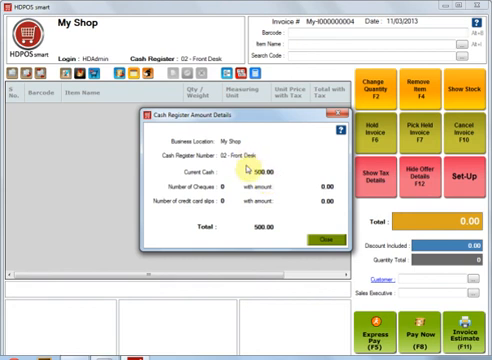